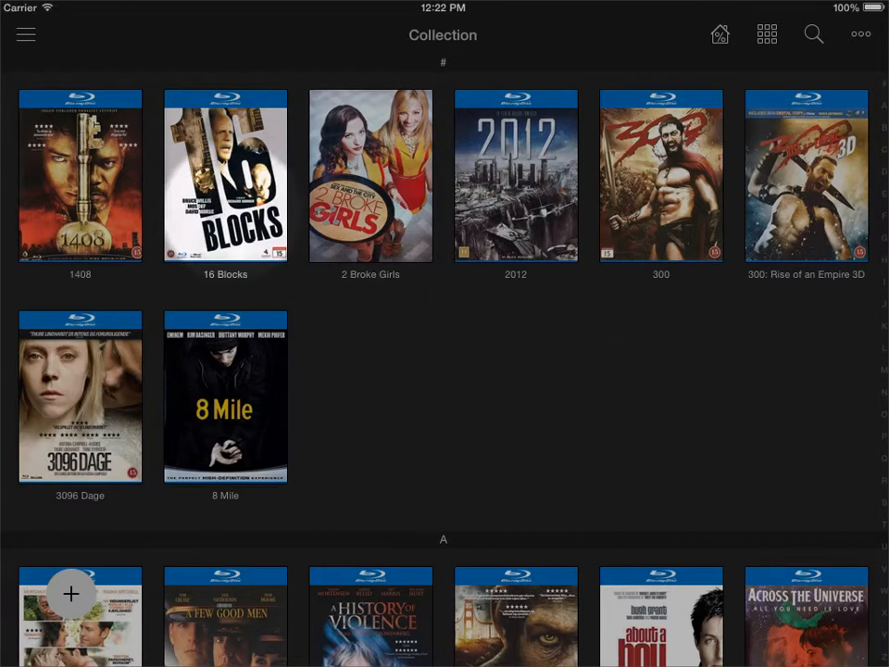
Step: Turn off the Extended watched option in the app Settings
{"action": "left_click", "coordinate": [25, 34]}
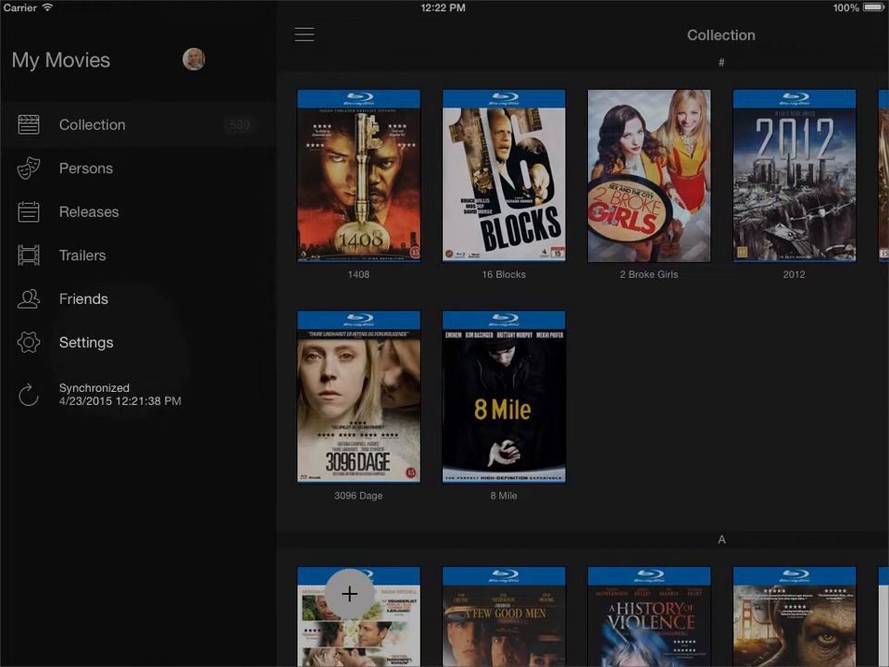
{"action": "left_click", "coordinate": [86, 342]}
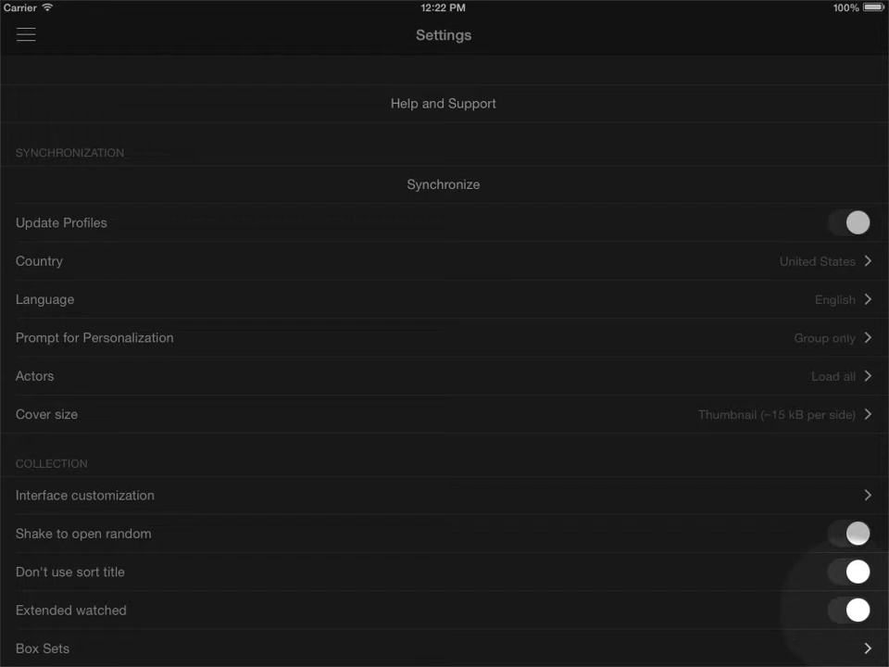
{"action": "left_click", "coordinate": [853, 610]}
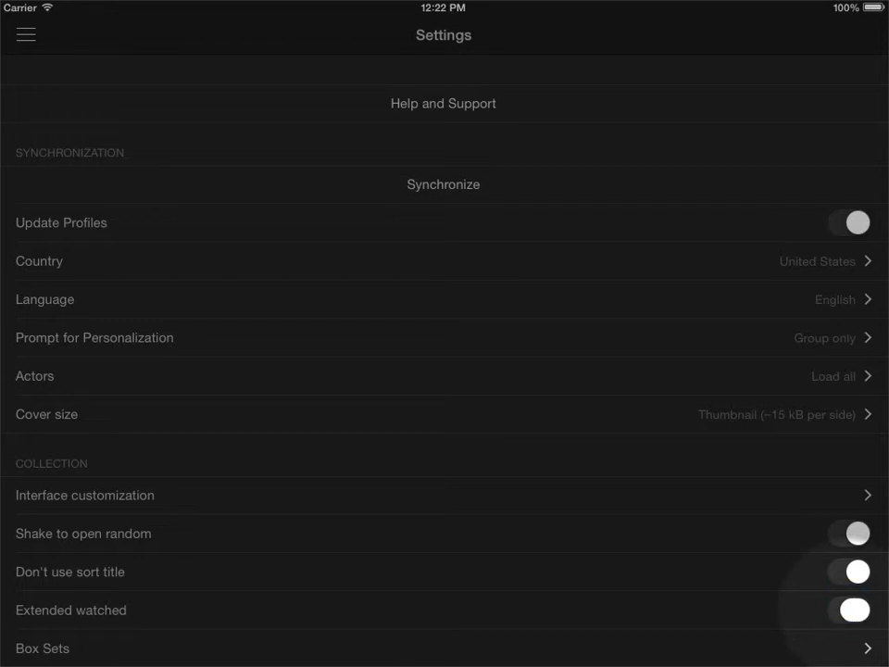
{"action": "left_click", "coordinate": [848, 610]}
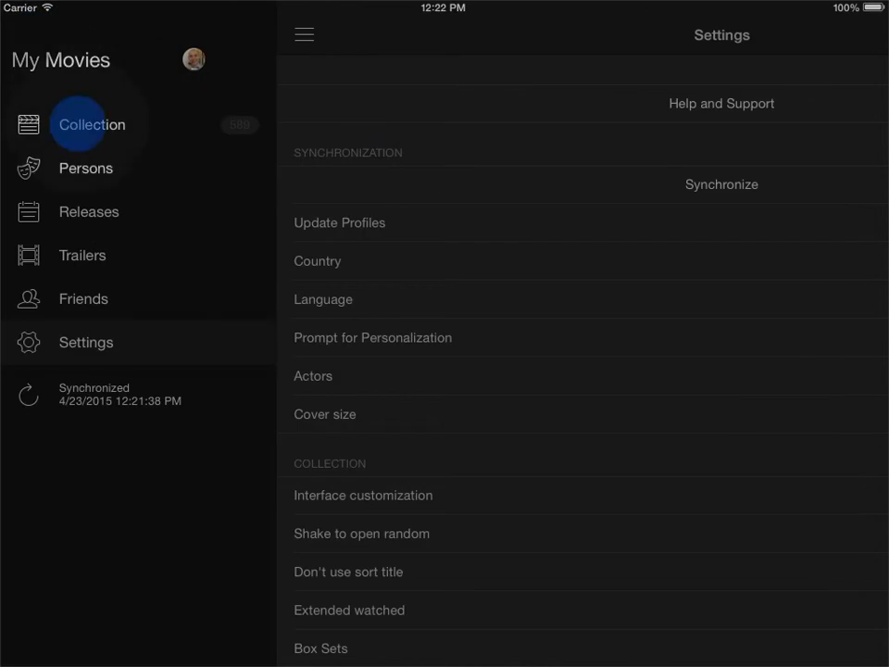
Step: Open 2012 from the Collection, mark it Watched, and return to the grid
{"action": "left_click", "coordinate": [91, 124]}
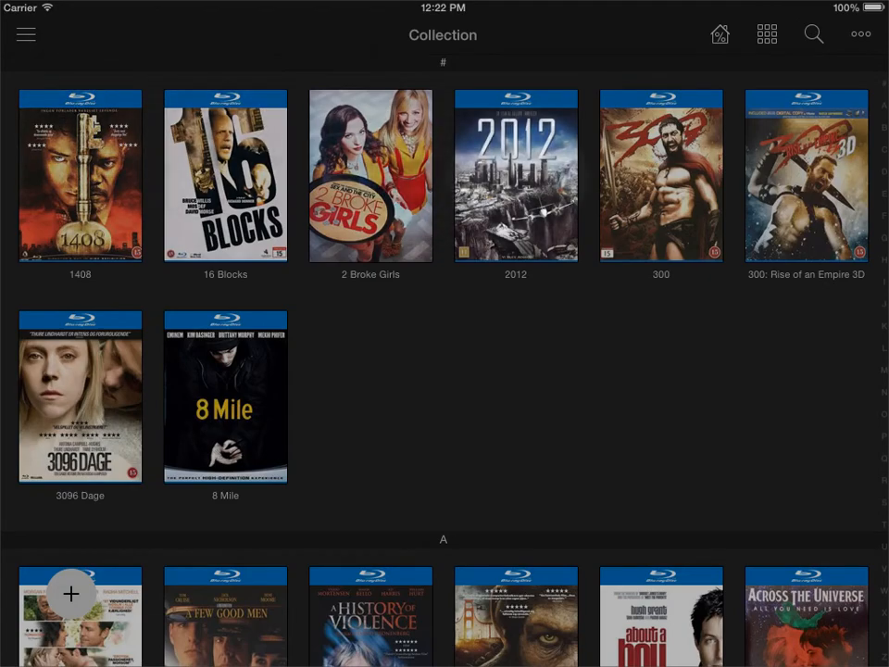
{"action": "left_click", "coordinate": [515, 176]}
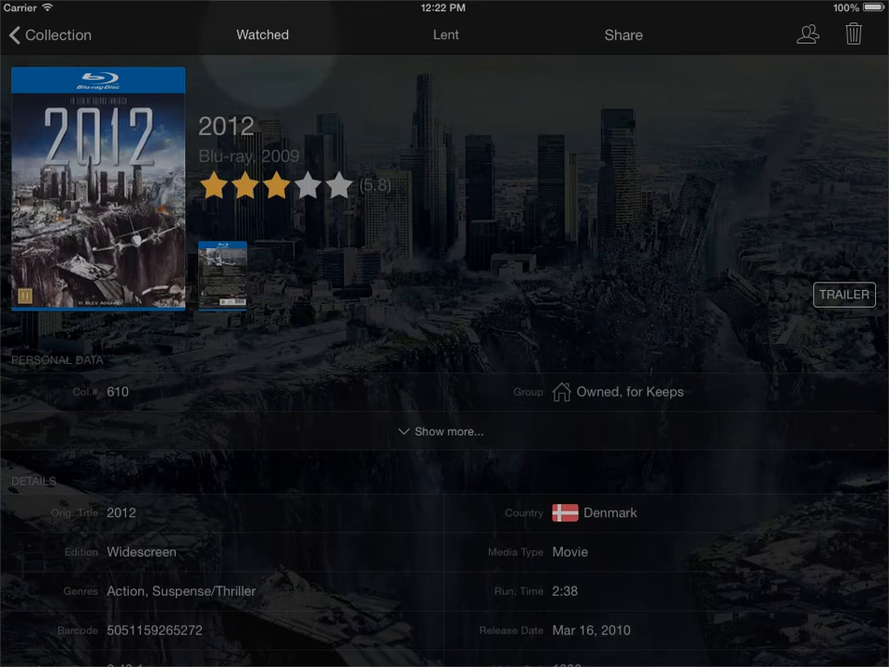
{"action": "left_click", "coordinate": [262, 34]}
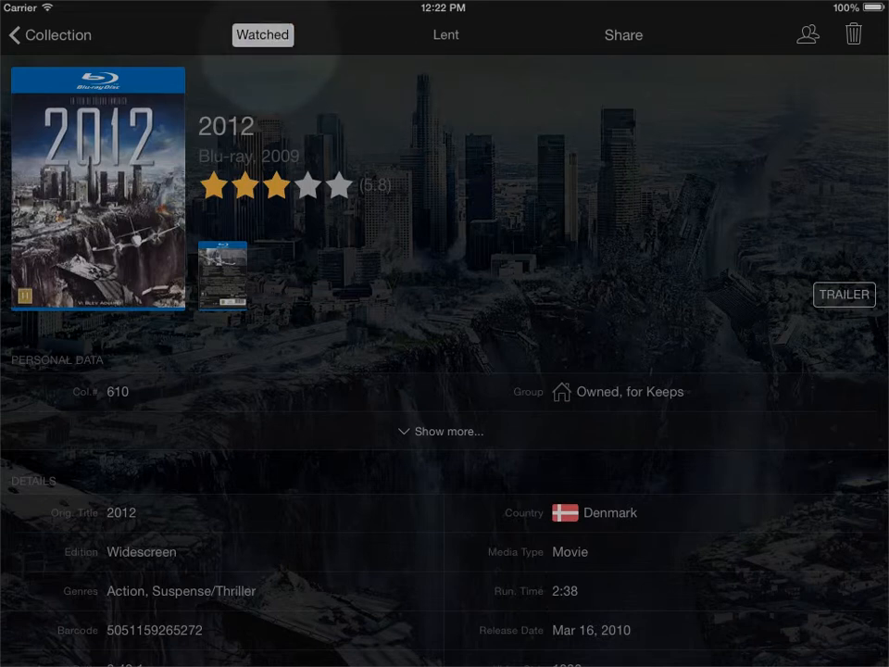
{"action": "left_click", "coordinate": [262, 34]}
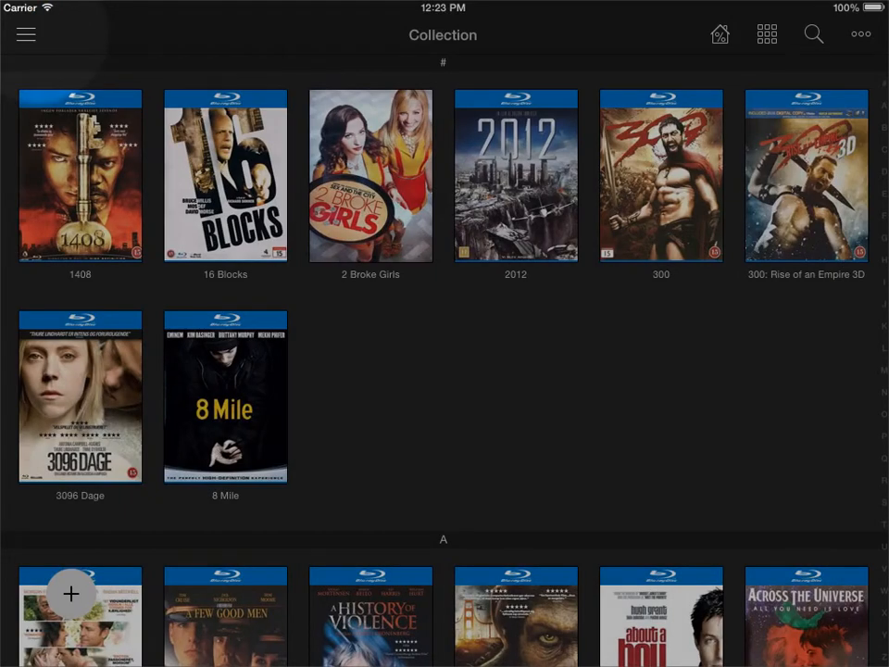
Step: Turn Extended watched back on in Settings and return to the Collection grid
{"action": "left_click", "coordinate": [25, 34]}
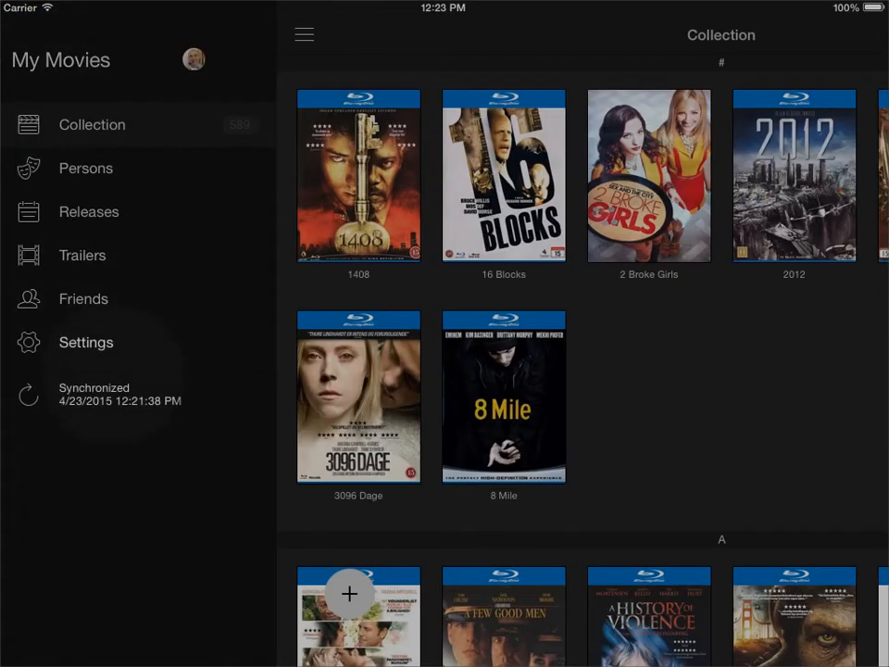
{"action": "left_click", "coordinate": [86, 341]}
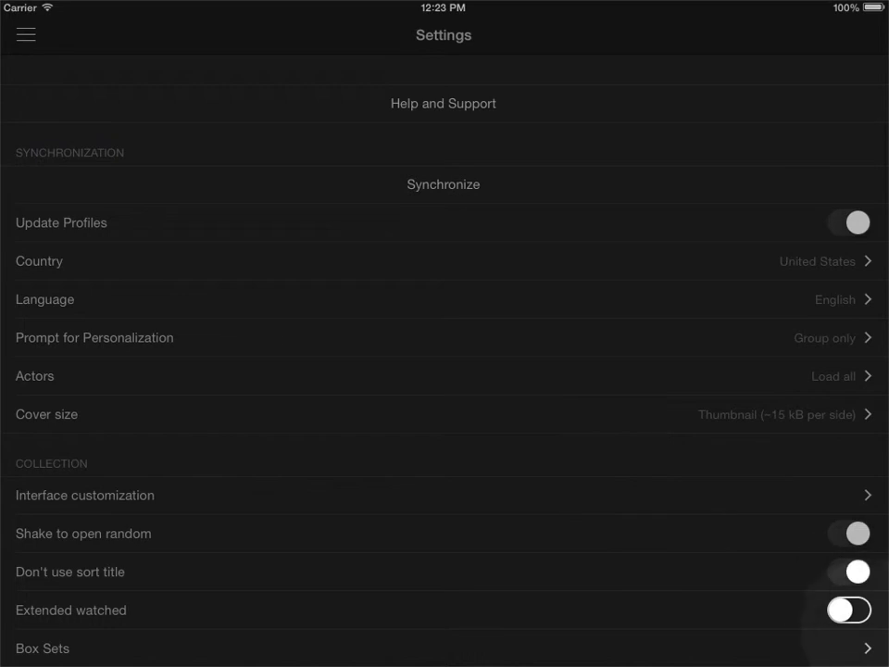
{"action": "left_click", "coordinate": [848, 609]}
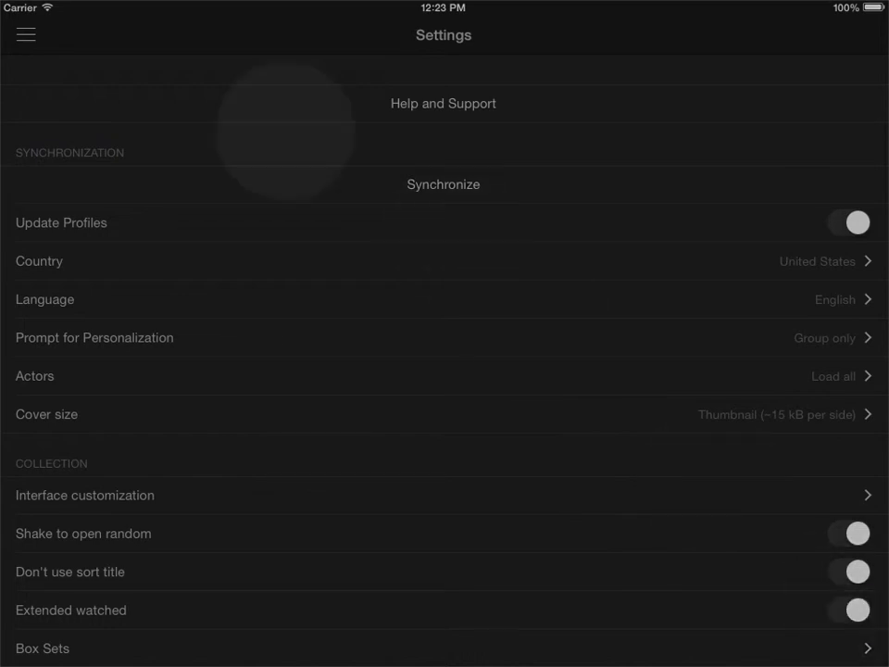
{"action": "left_click", "coordinate": [25, 34]}
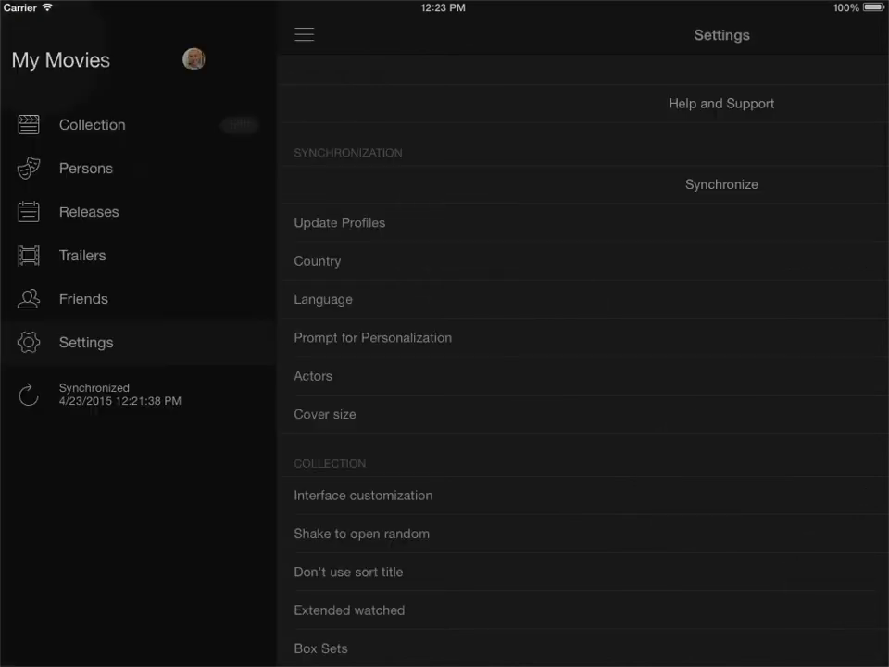
{"action": "left_click", "coordinate": [92, 124]}
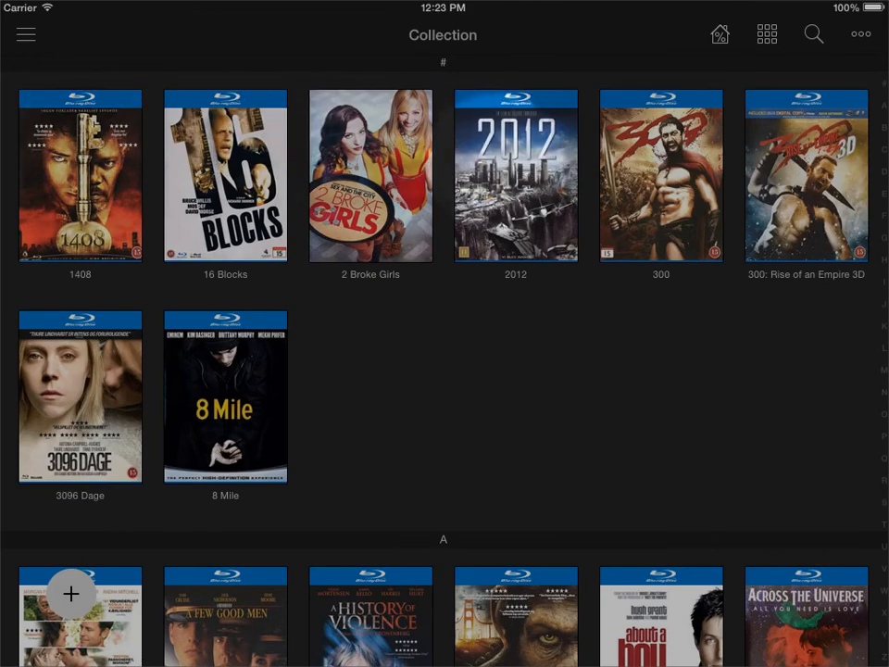
Step: Open 2012's watched events and start adding a new event
{"action": "left_click", "coordinate": [515, 176]}
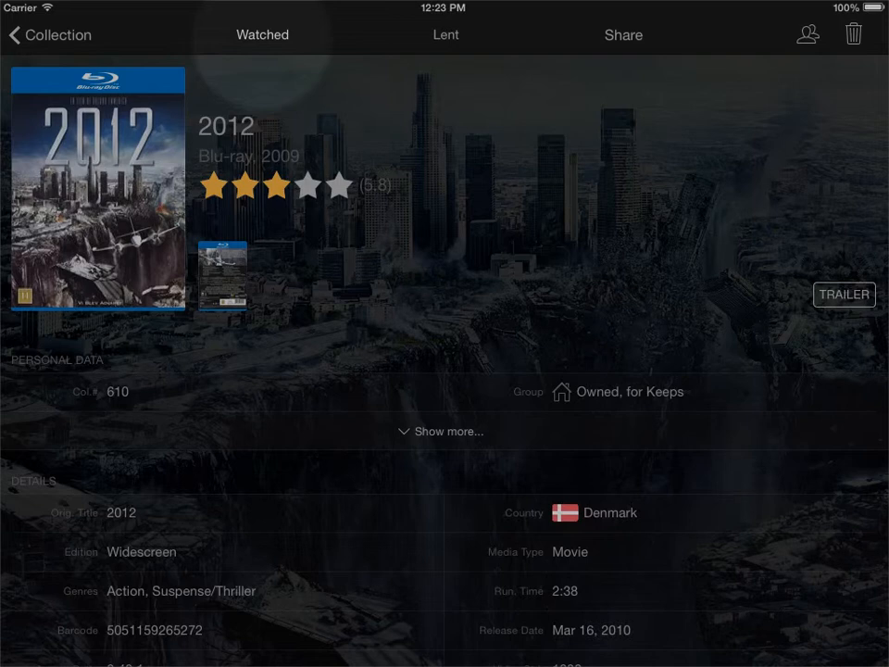
{"action": "left_click", "coordinate": [262, 34]}
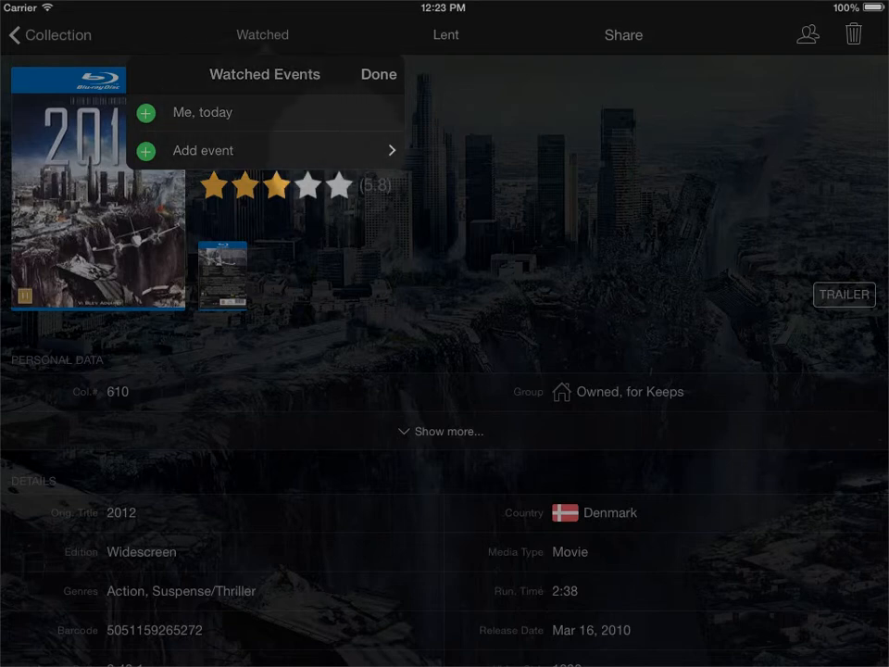
{"action": "left_click", "coordinate": [203, 112]}
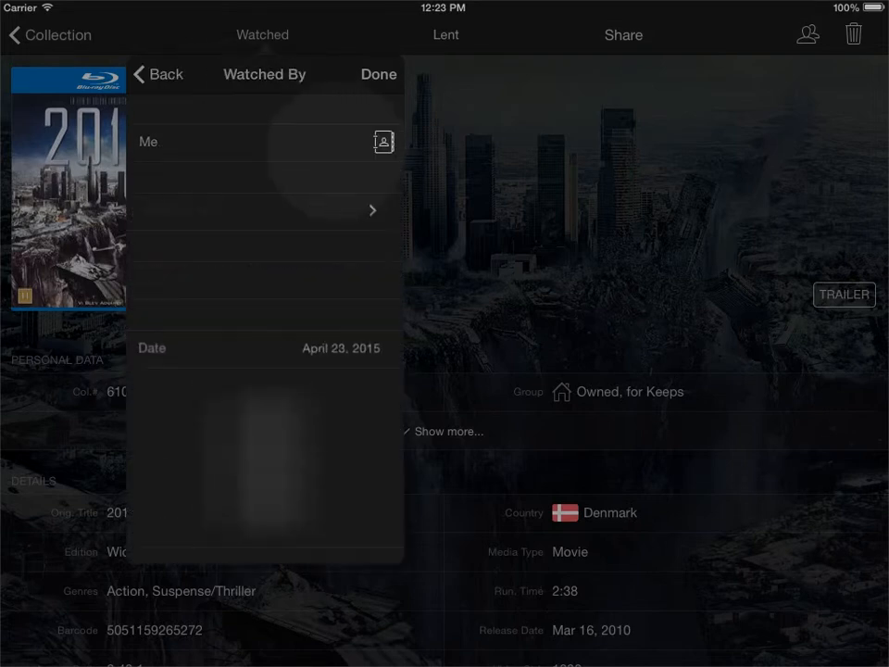
Step: Fill in the event: watcher Brian, On Blu-ray, note 'Did not like'
{"action": "left_click", "coordinate": [268, 348]}
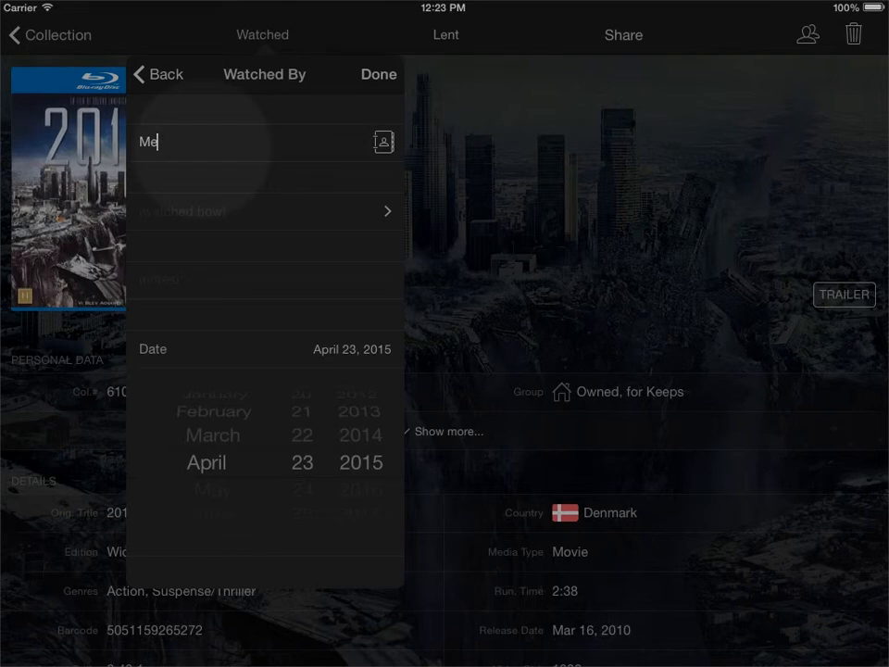
{"action": "type", "text": "Brian"}
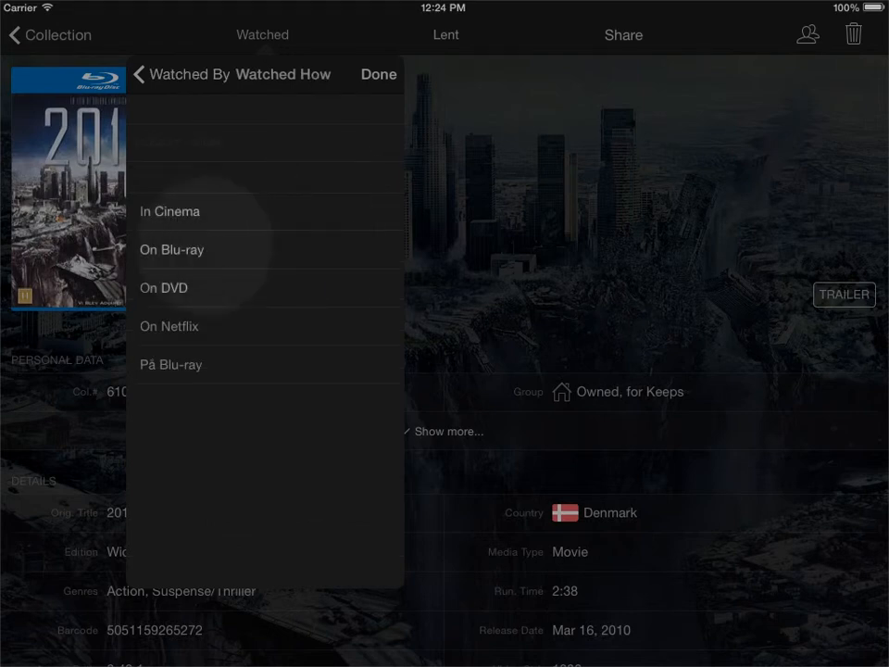
{"action": "left_click", "coordinate": [171, 250]}
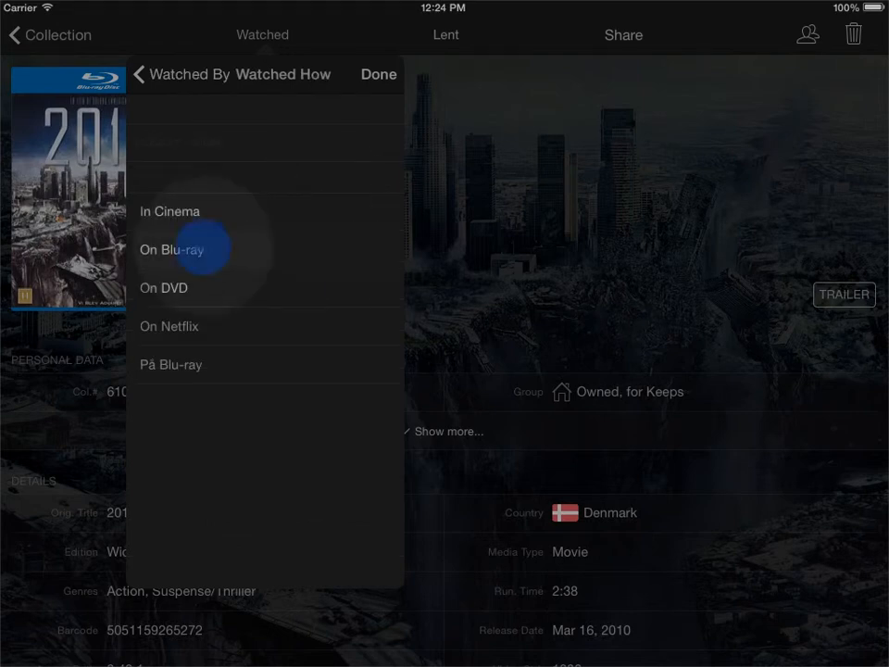
{"action": "left_click", "coordinate": [173, 250]}
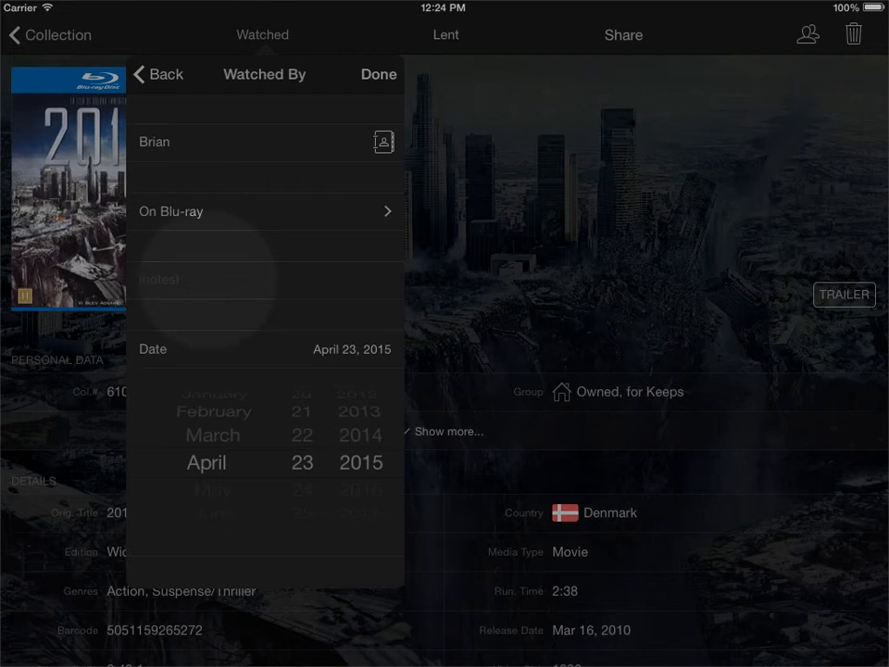
{"action": "type", "text": "Did not"}
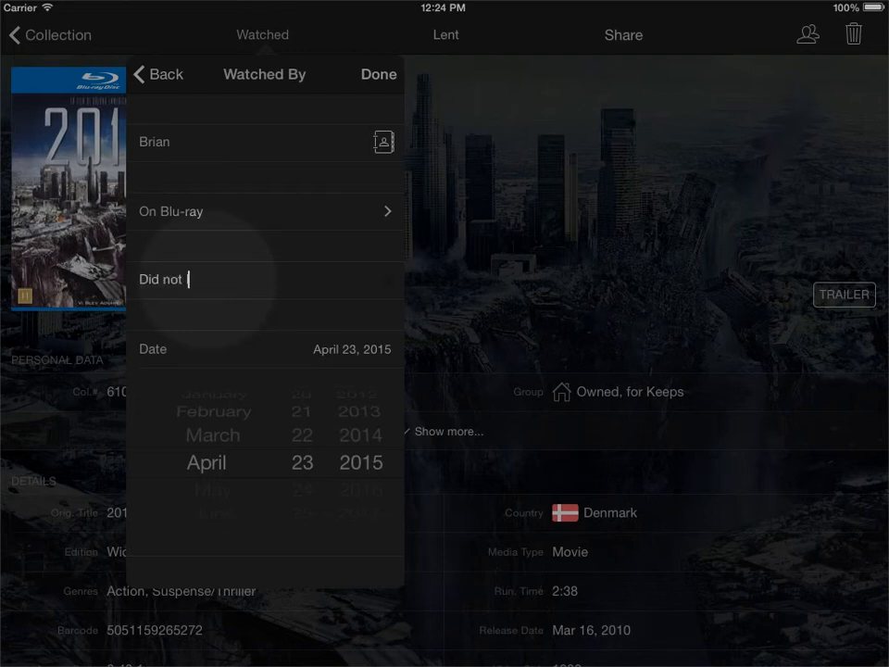
{"action": "type", "text": "like"}
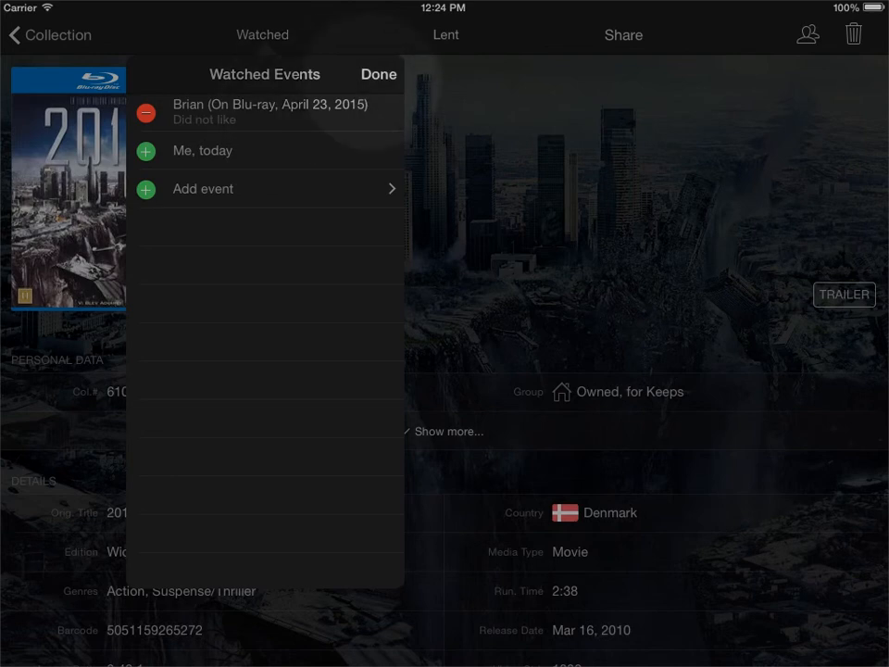
Step: Close 2012's Watched Events, reopen it to check Brian's entry, then close it
{"action": "left_click", "coordinate": [378, 74]}
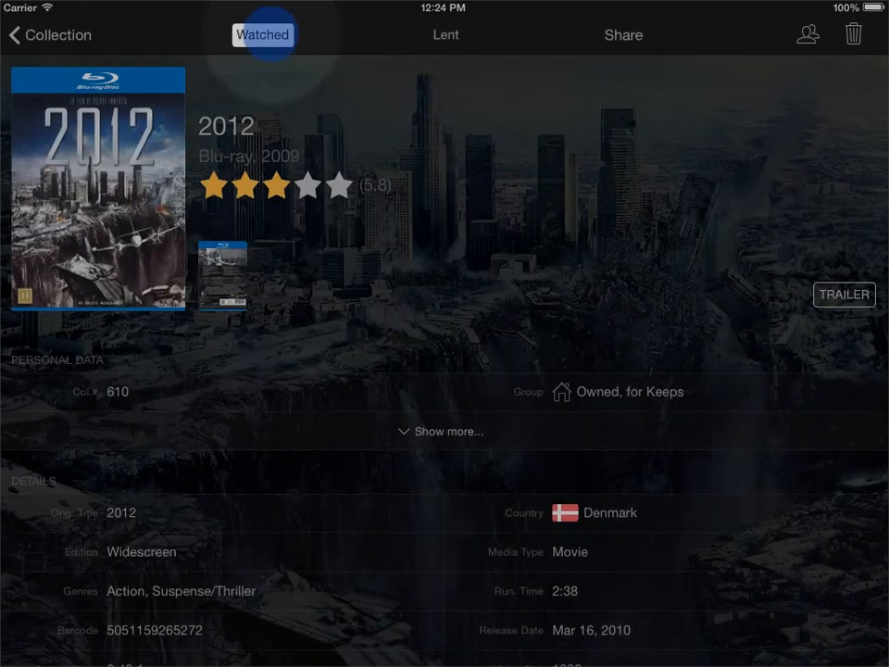
{"action": "left_click", "coordinate": [262, 35]}
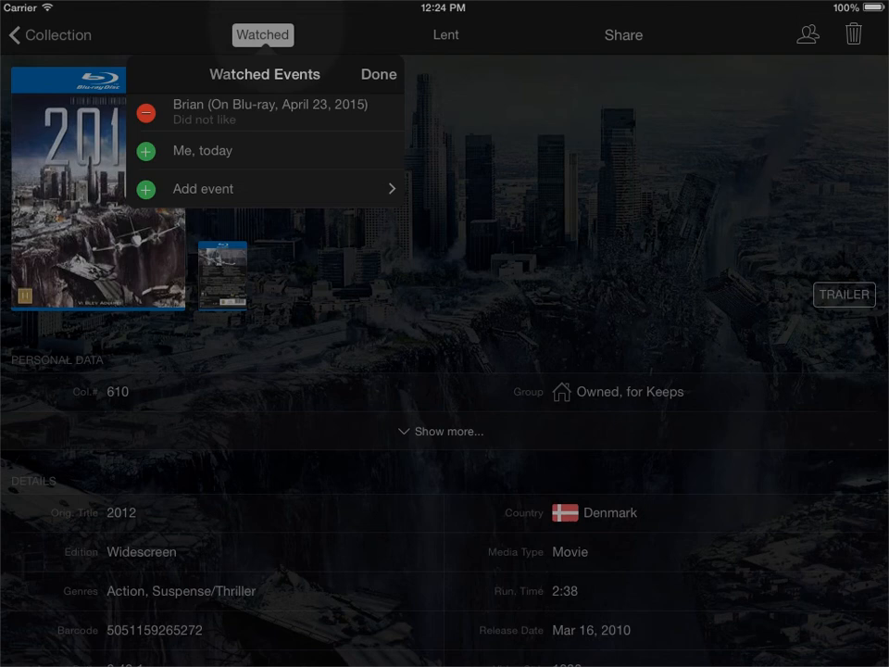
{"action": "left_click", "coordinate": [378, 75]}
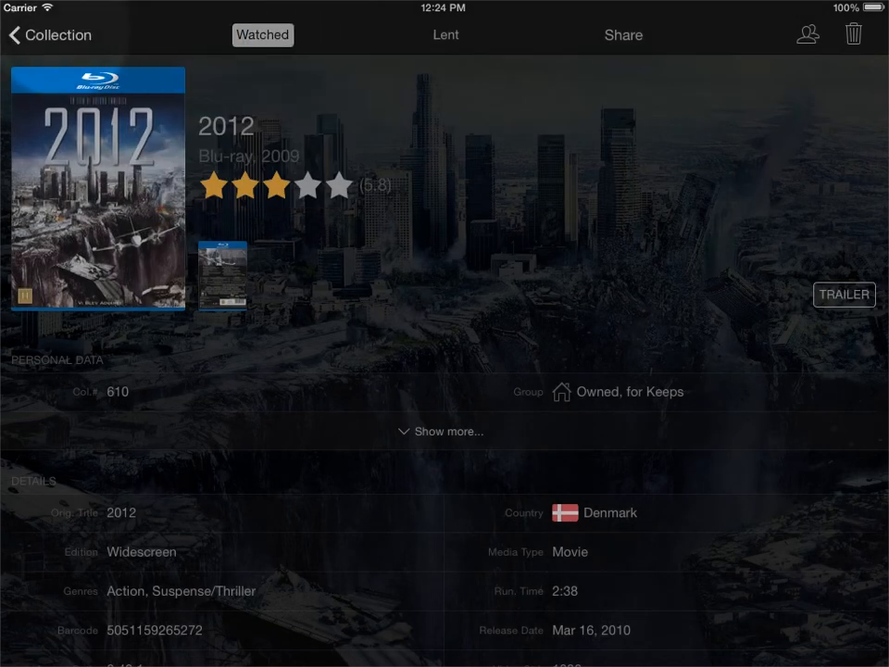
Step: Return to the Collection and list the Watched filter options
{"action": "left_click", "coordinate": [48, 36]}
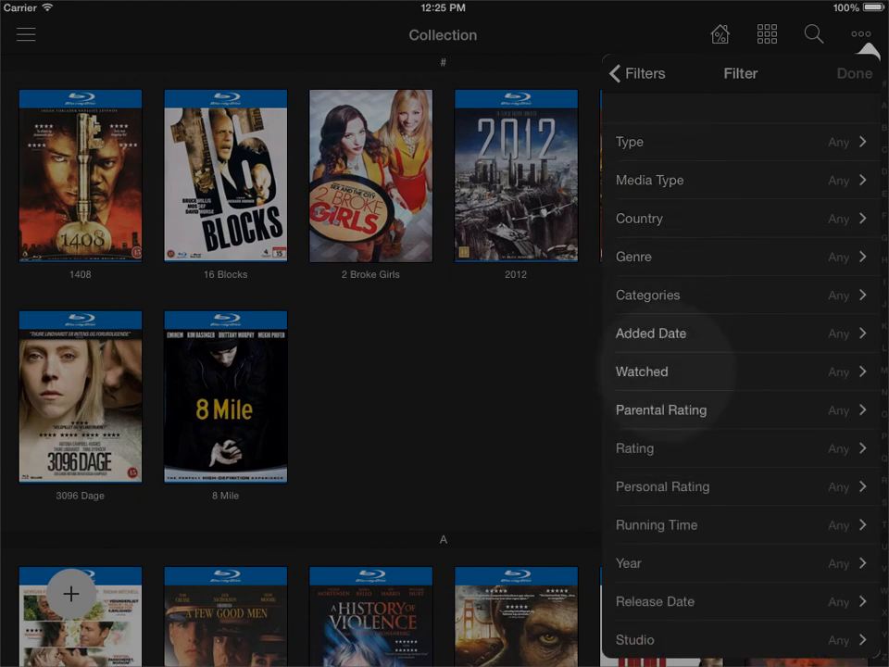
{"action": "left_click", "coordinate": [740, 372]}
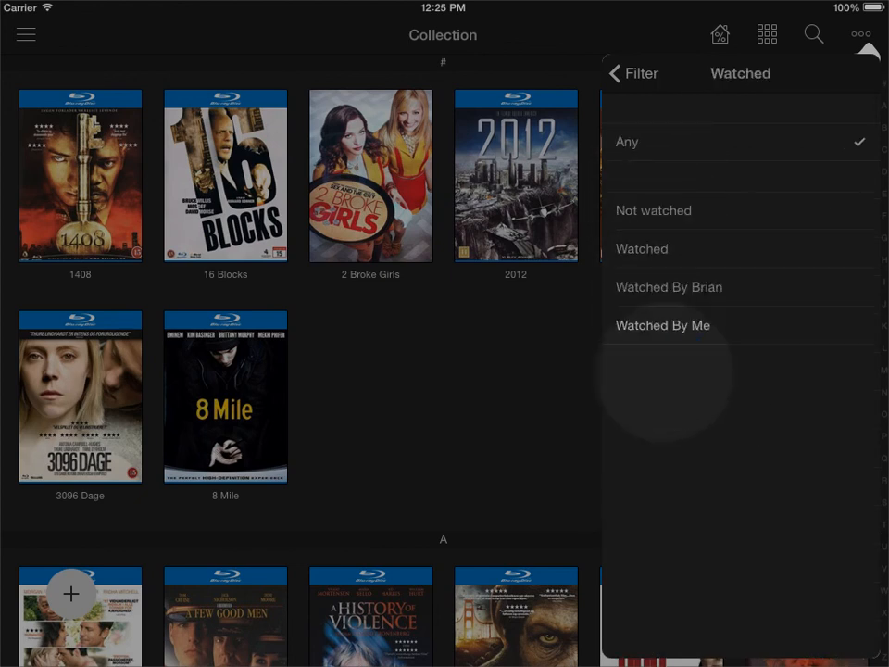